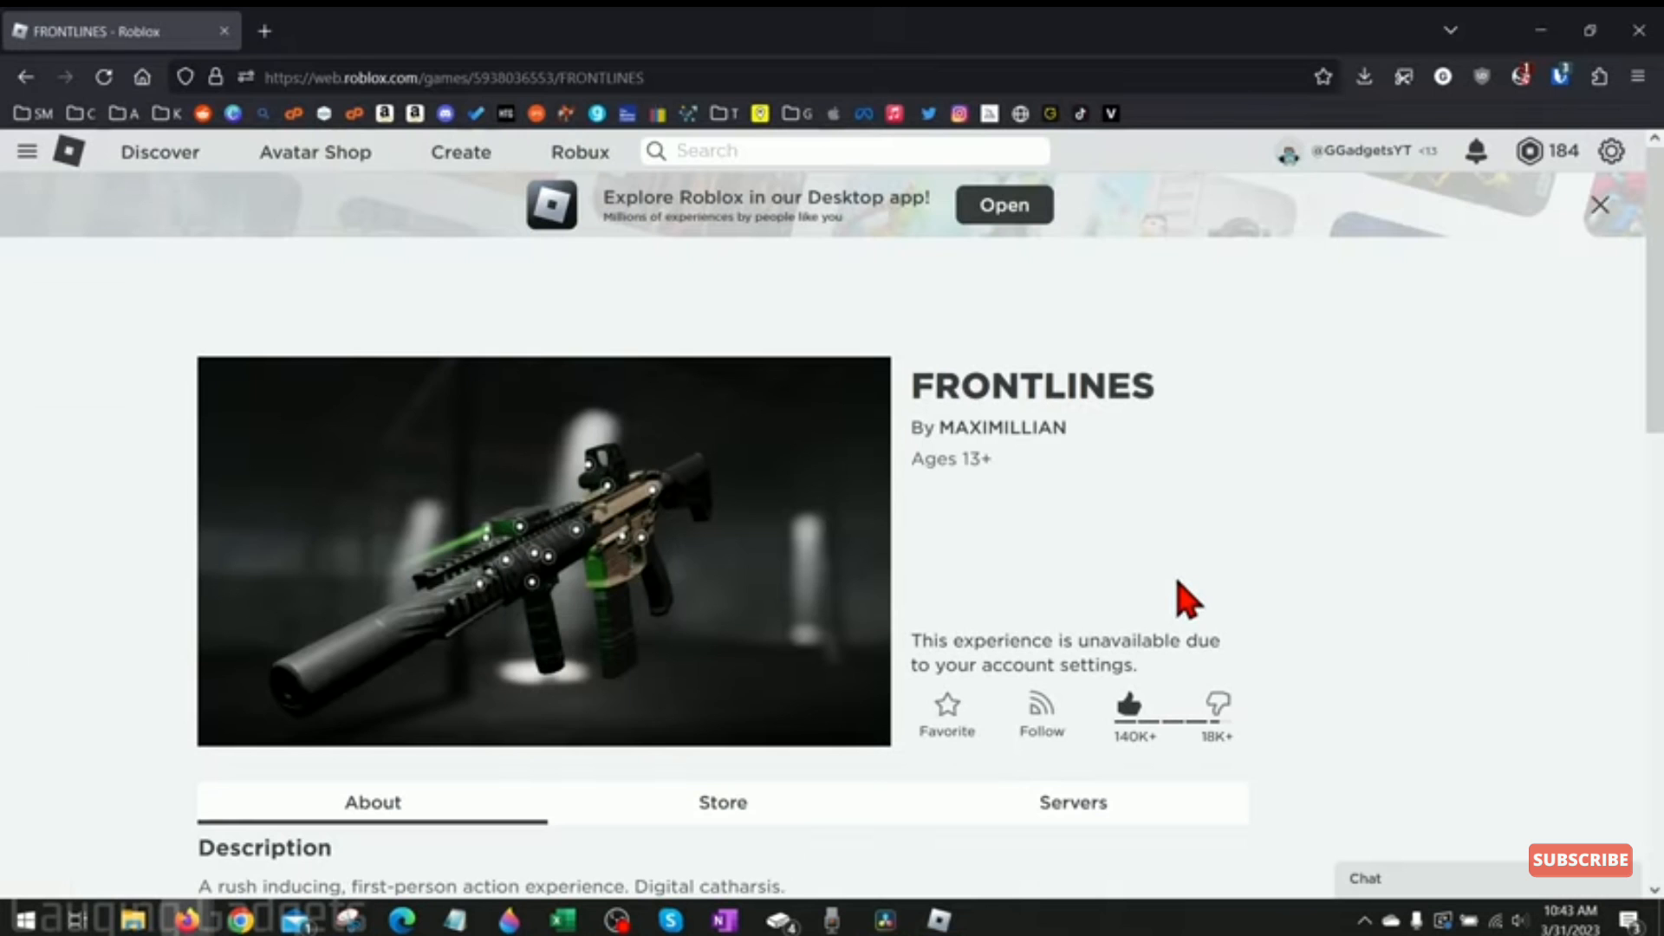
- Reach the account's My Settings page from the home page via the gear menu
click(1002, 204)
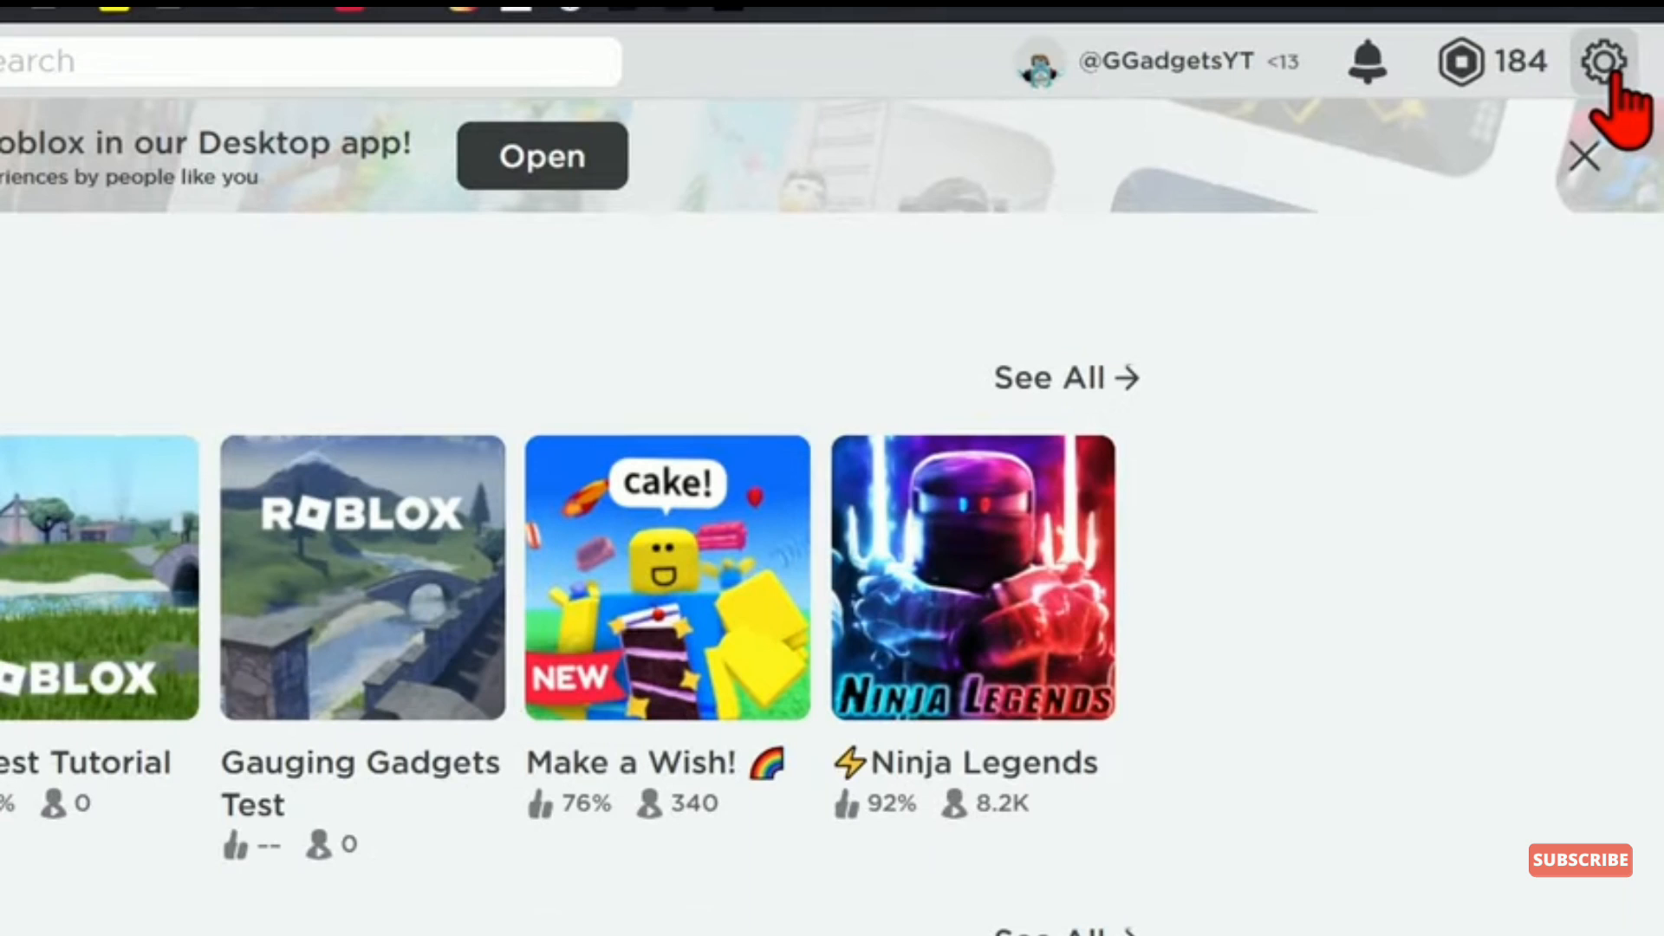
click(1603, 61)
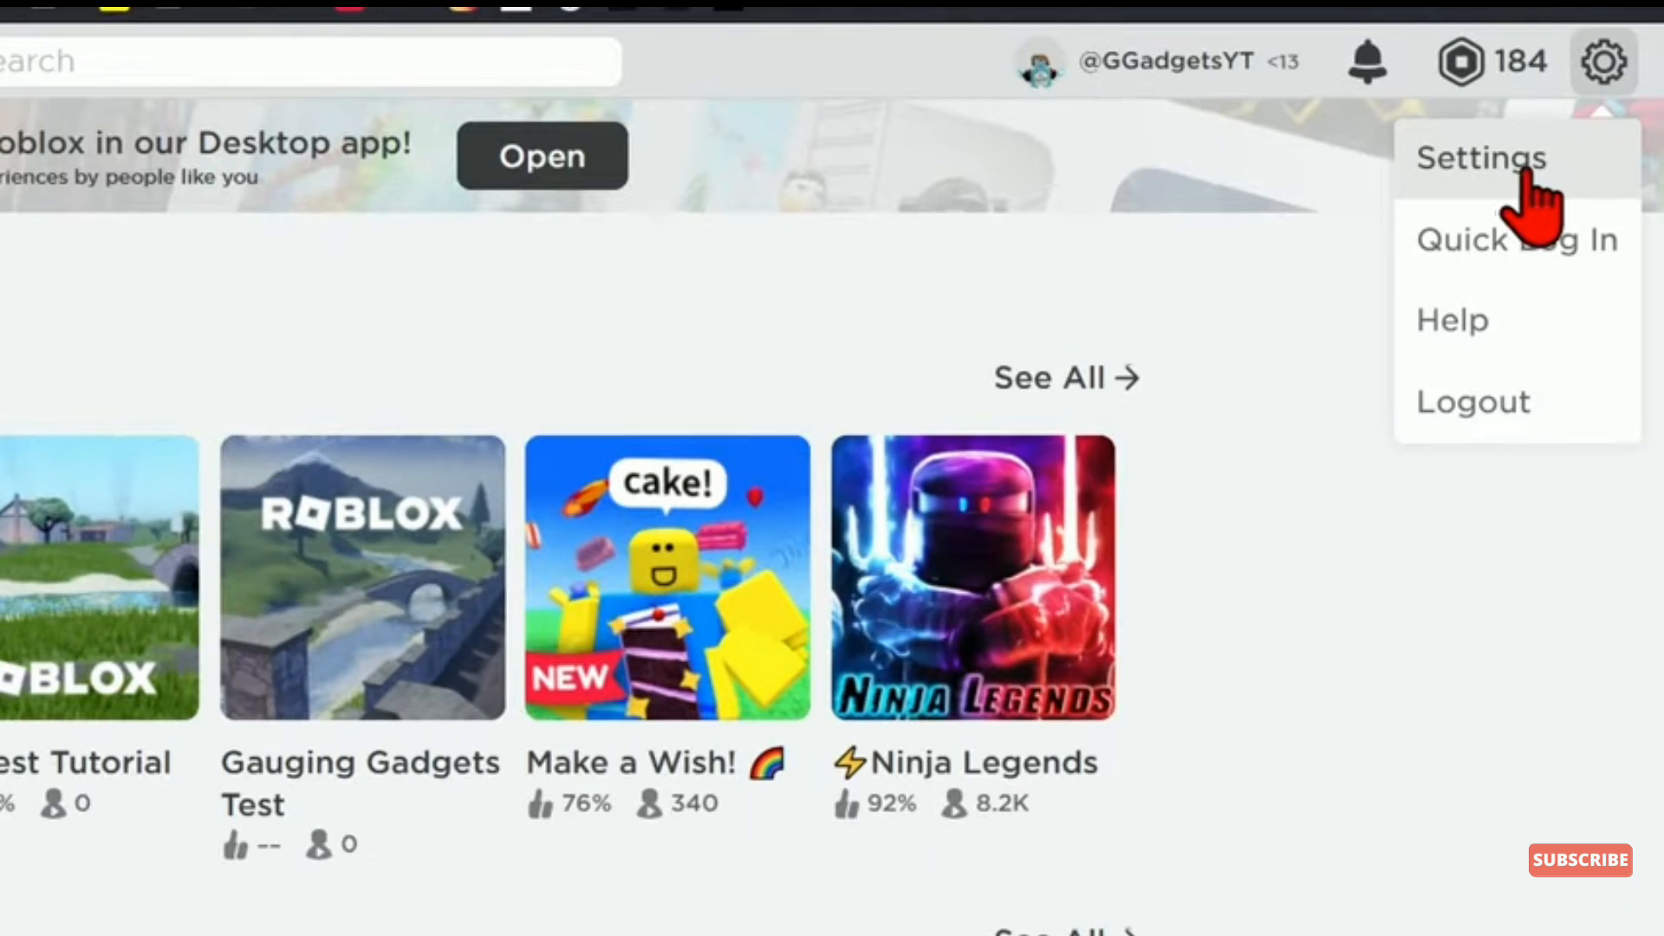
click(1479, 156)
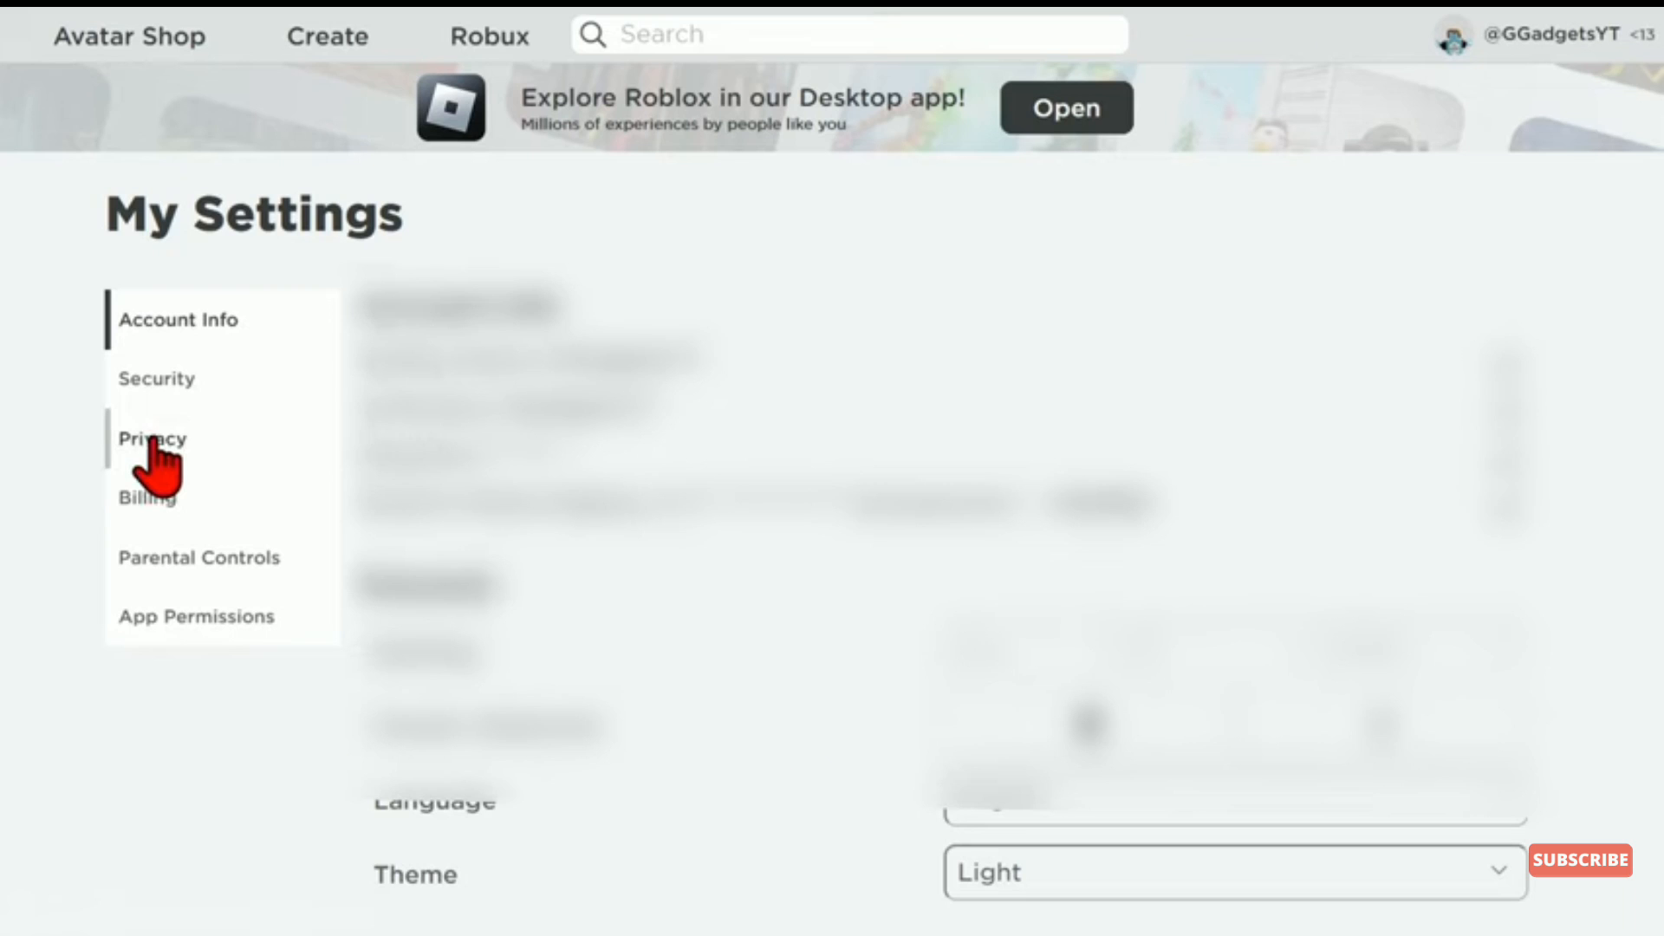
- Turn off Account Restrictions under Privacy, then play FRONTLINES and allow the Roblox player to launch
click(151, 438)
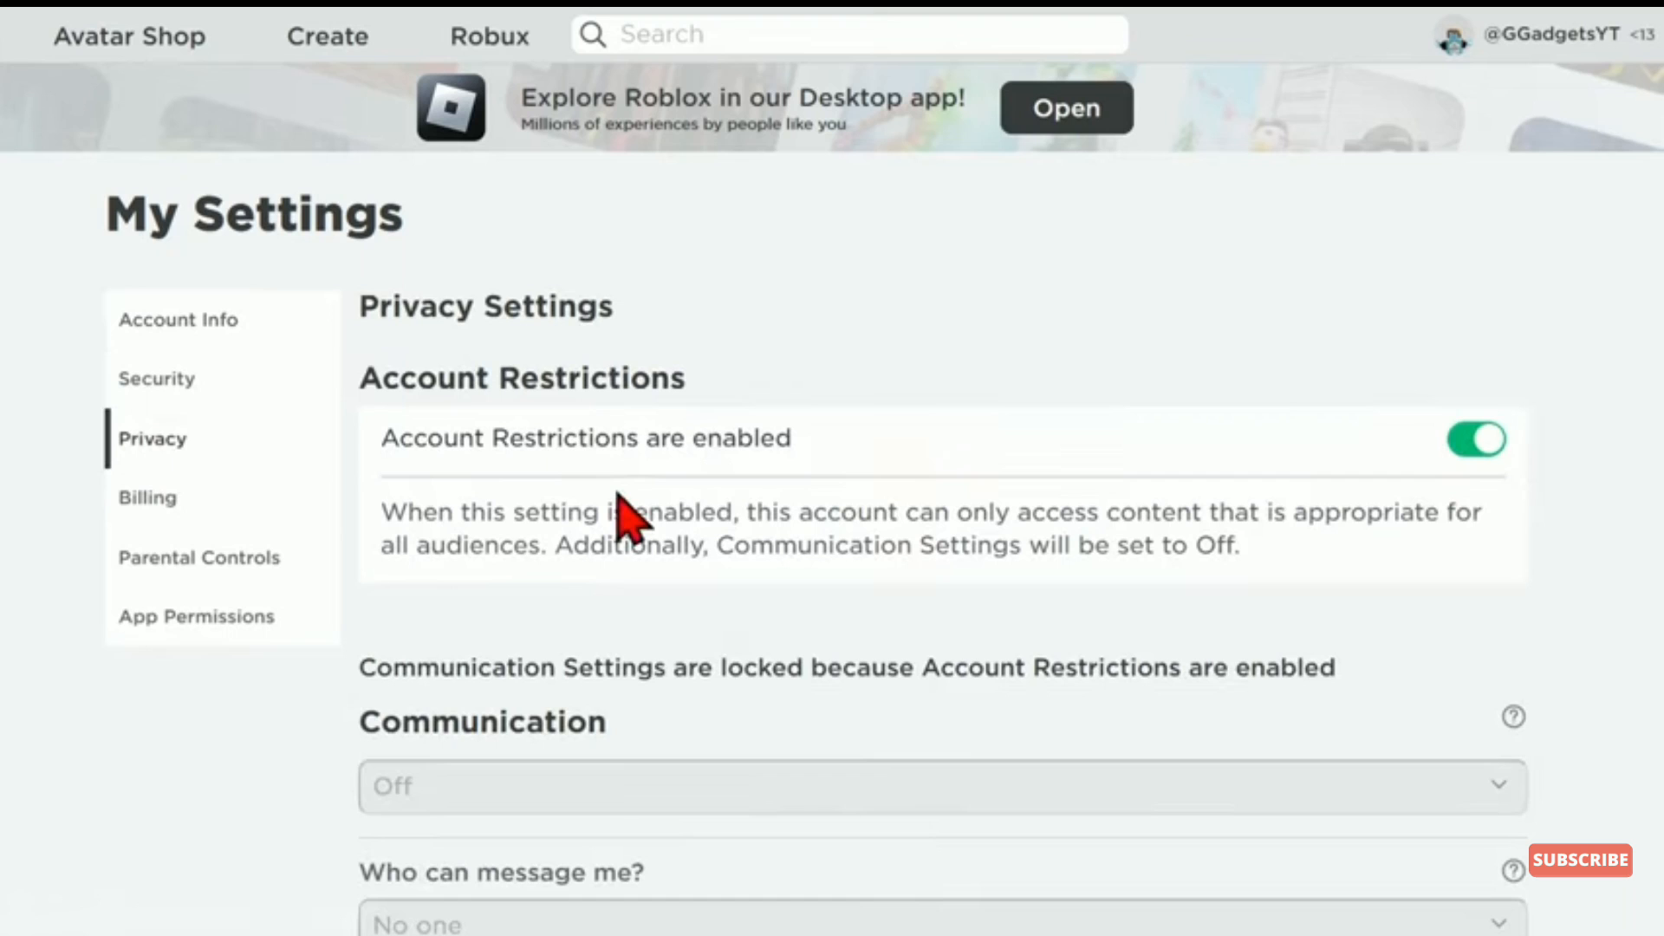
mouse_move(1475, 440)
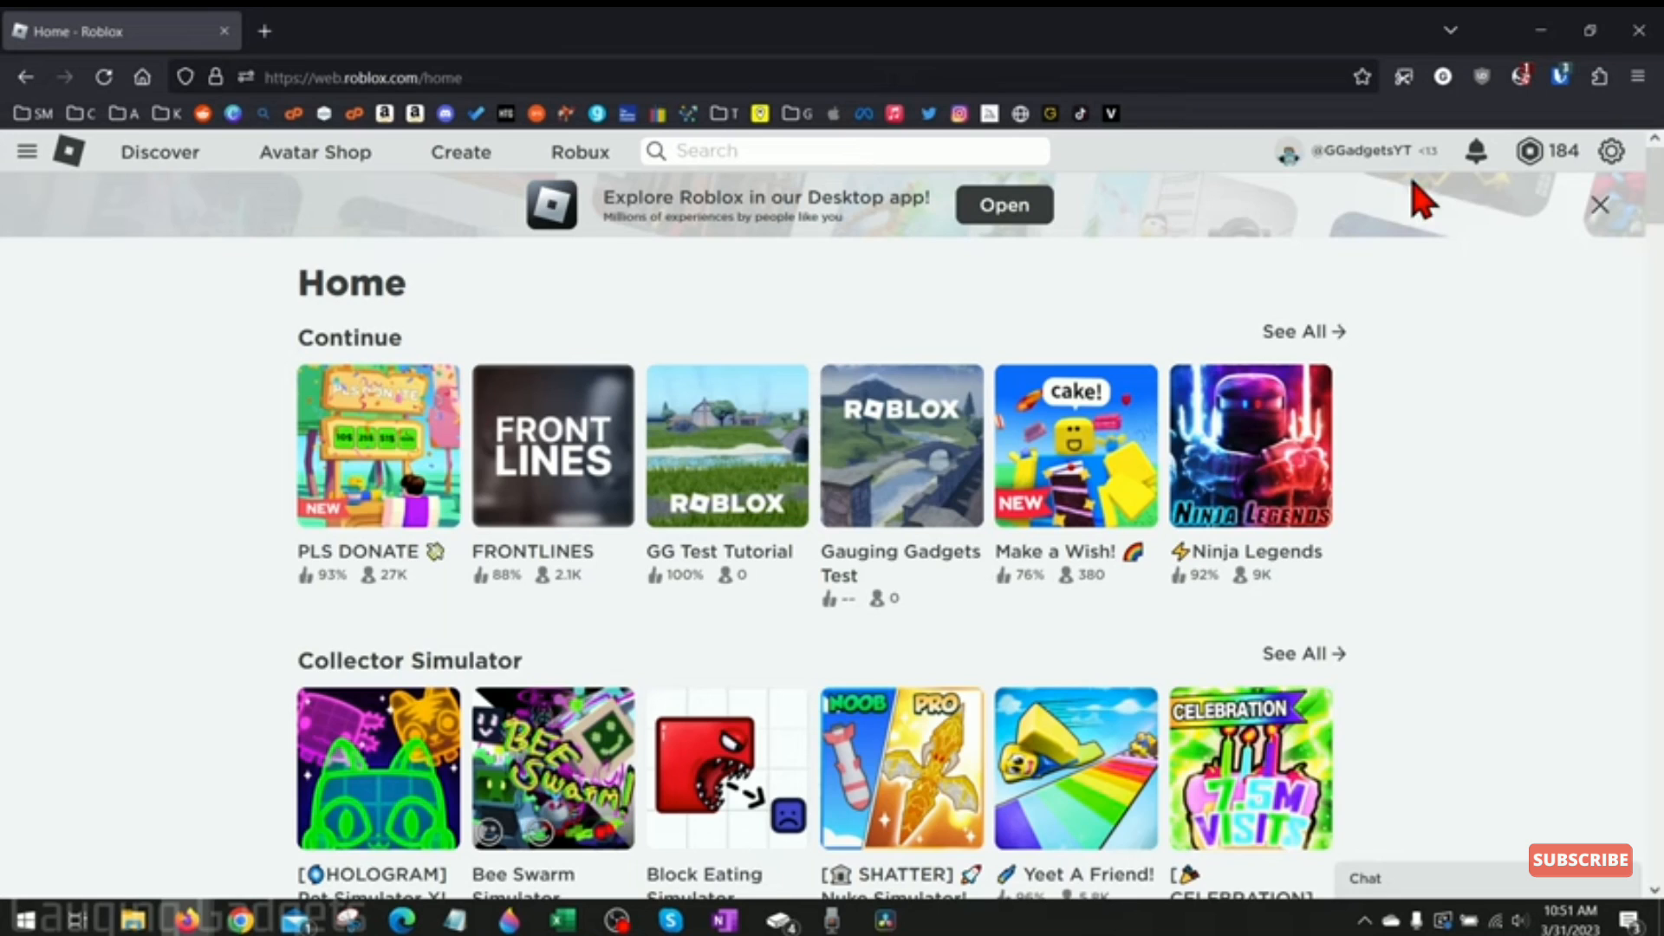
click(552, 445)
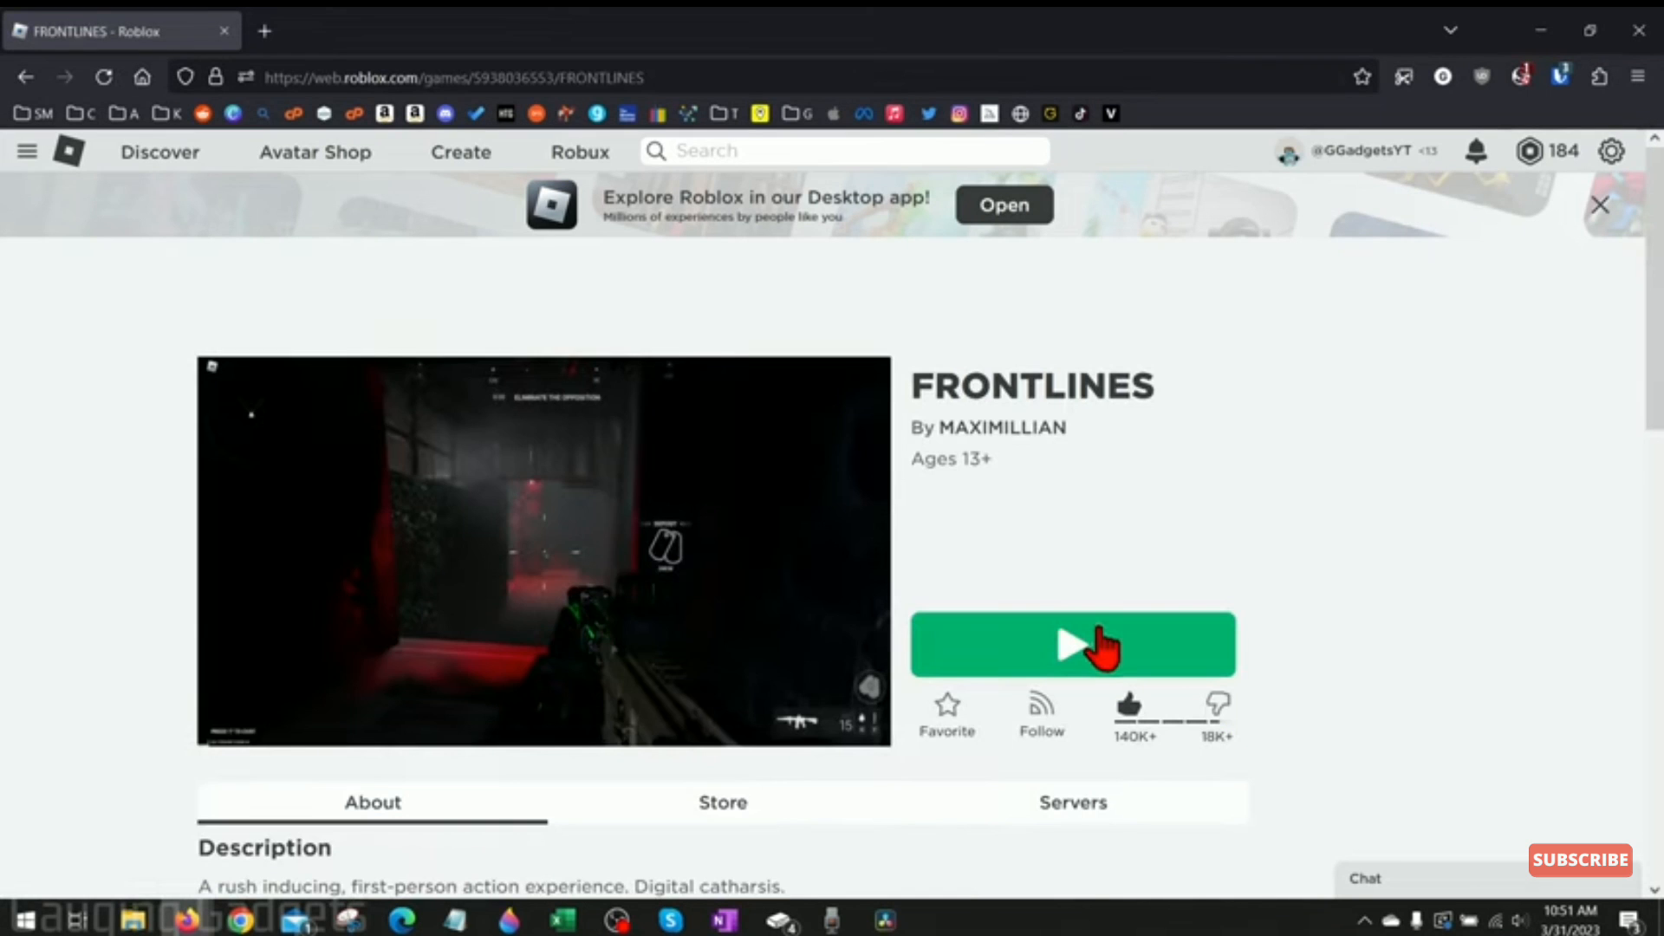
click(1072, 643)
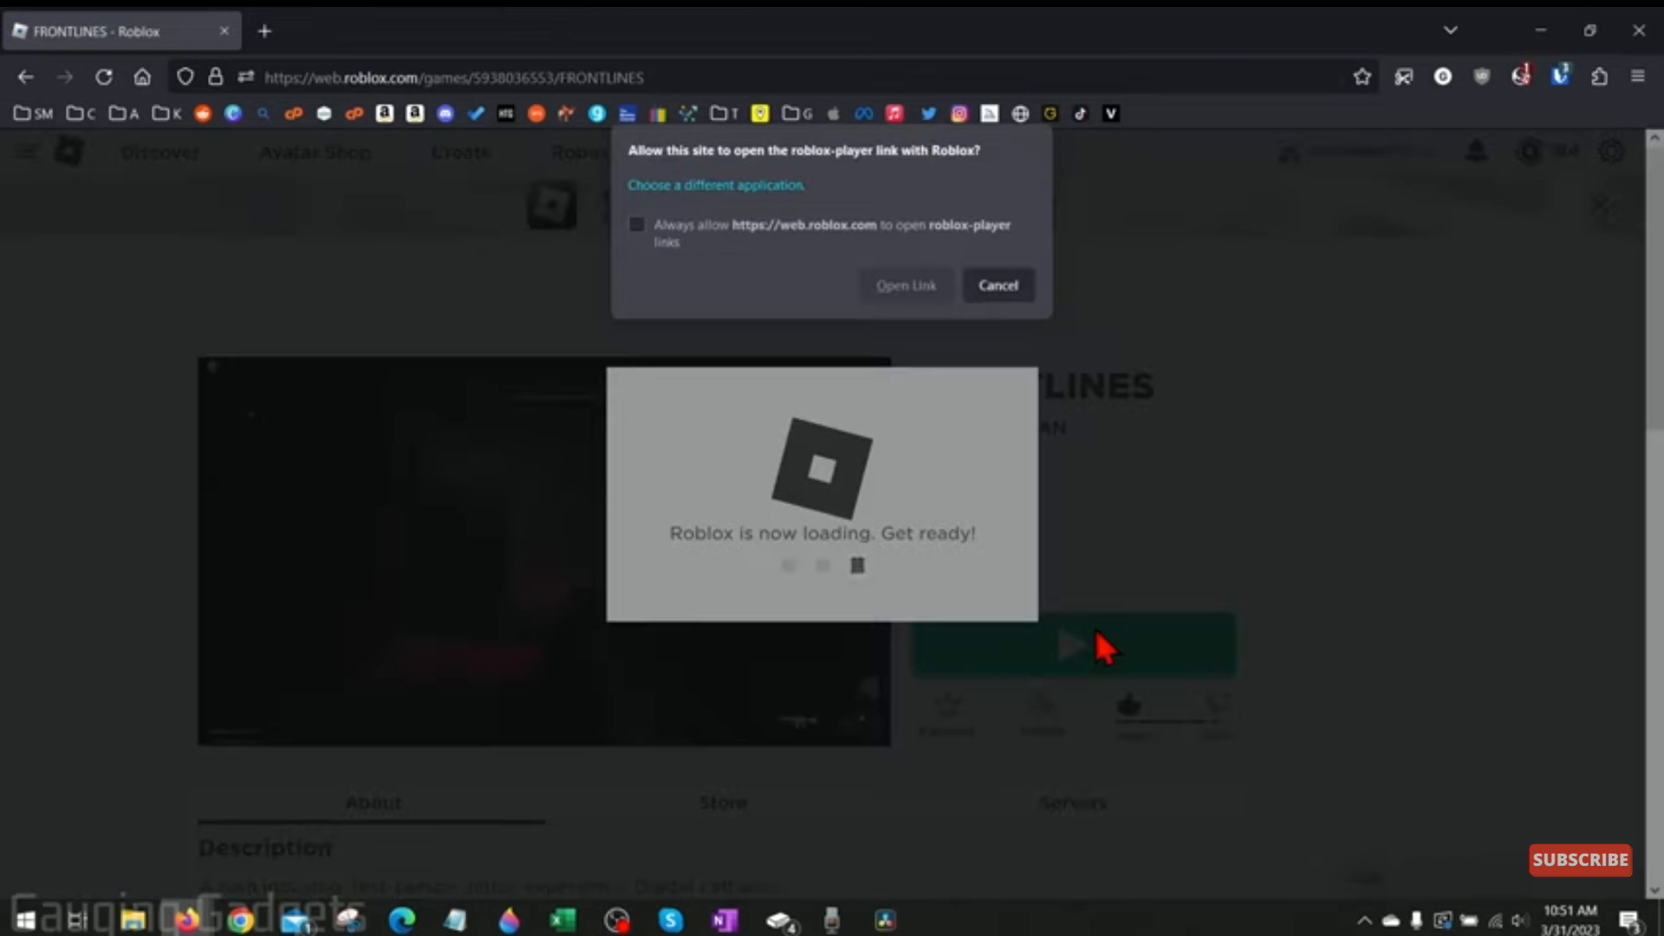
click(905, 284)
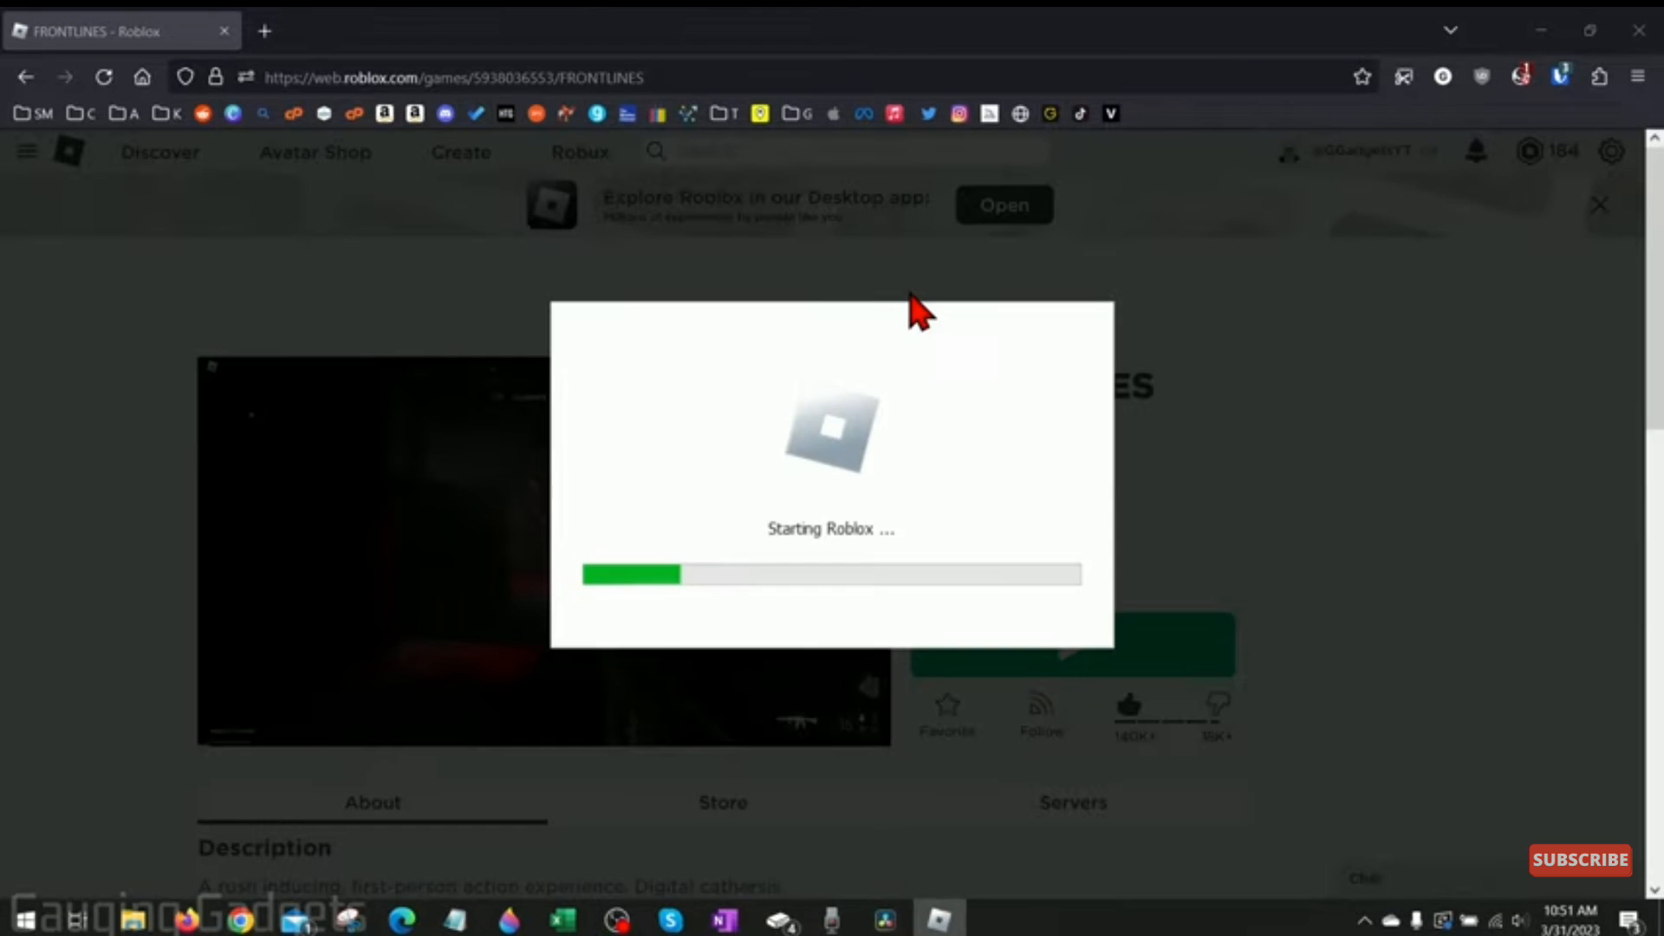